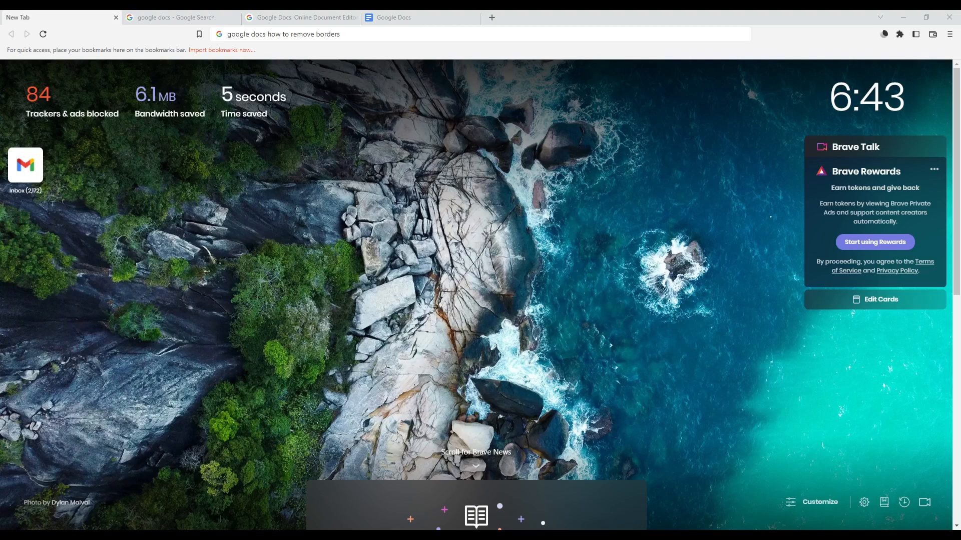
Trim the Brave address bar query down to 'google docs' and search
{"action": "double_click", "coordinate": [306, 33]}
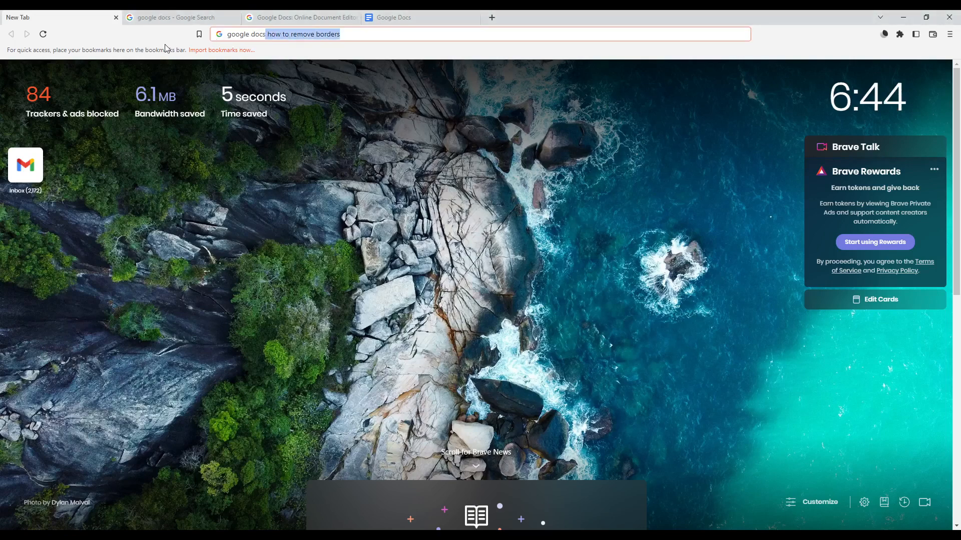
{"action": "left_click", "coordinate": [177, 16]}
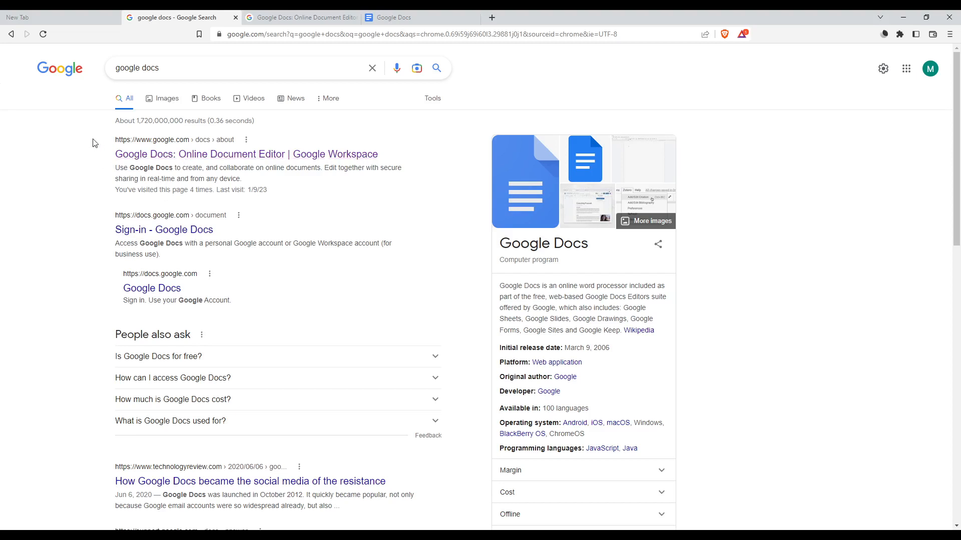
{"action": "mouse_move", "coordinate": [89, 150]}
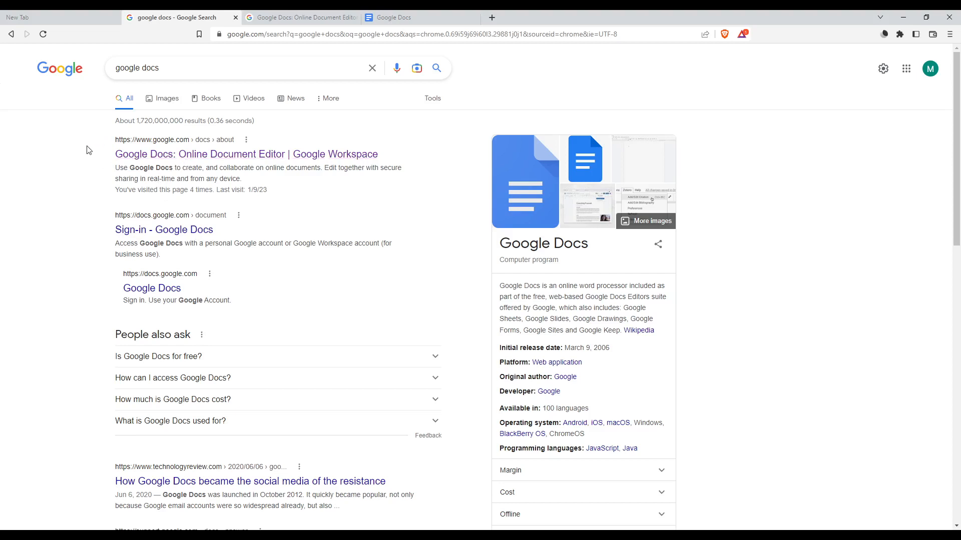
{"action": "mouse_move", "coordinate": [178, 154]}
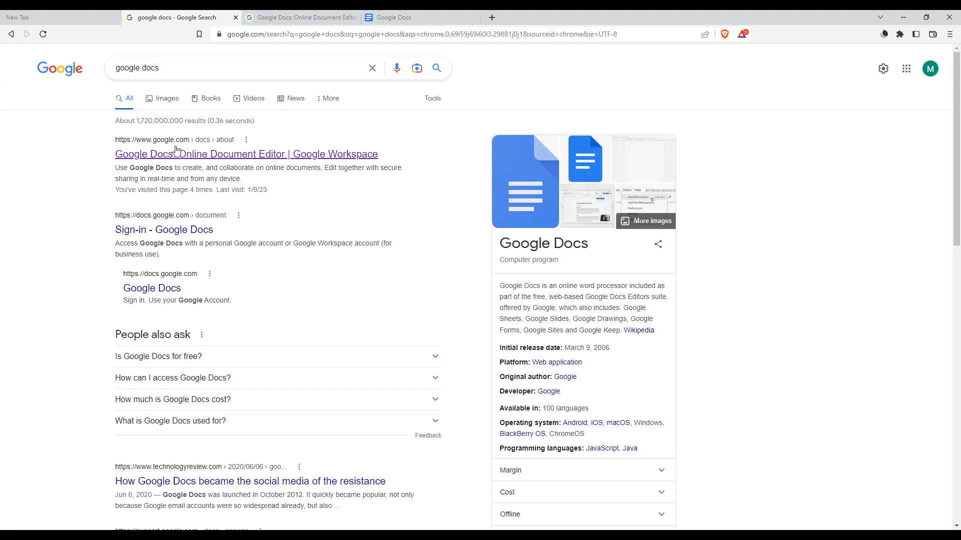
Open the 'Google Docs: Online Document Editor | Google Workspace' search result
{"action": "left_click", "coordinate": [246, 153]}
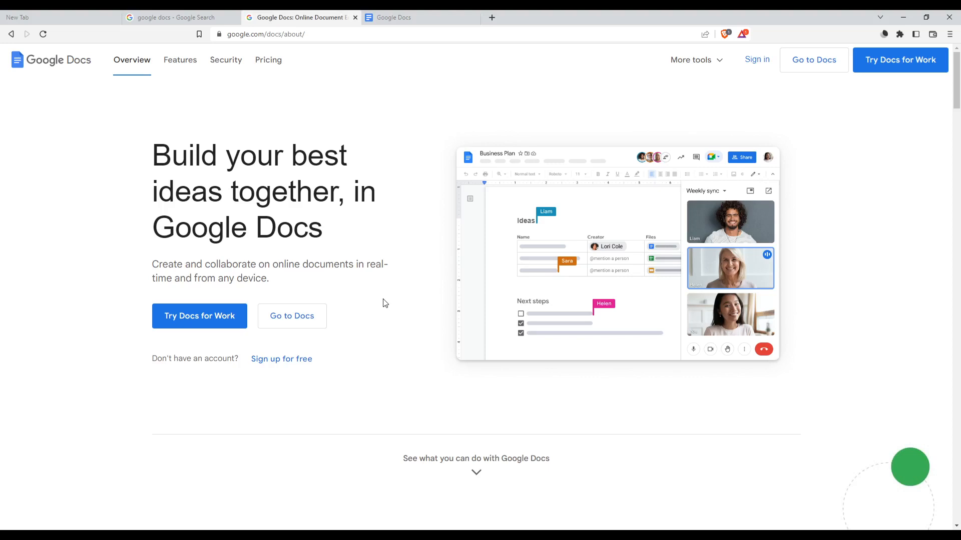
Switch to the Google Docs browser tab showing templates and recent documents
{"action": "left_click", "coordinate": [421, 17]}
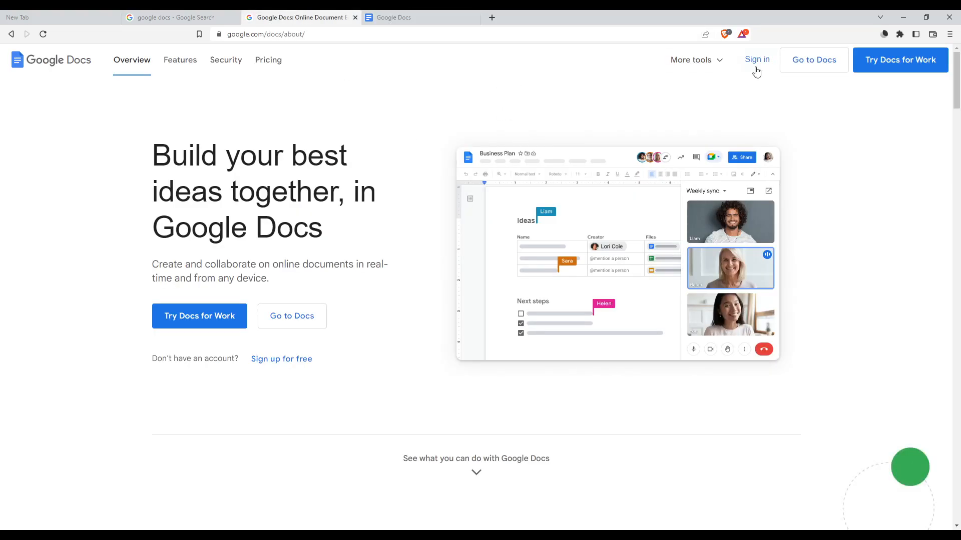
{"action": "mouse_move", "coordinate": [748, 81]}
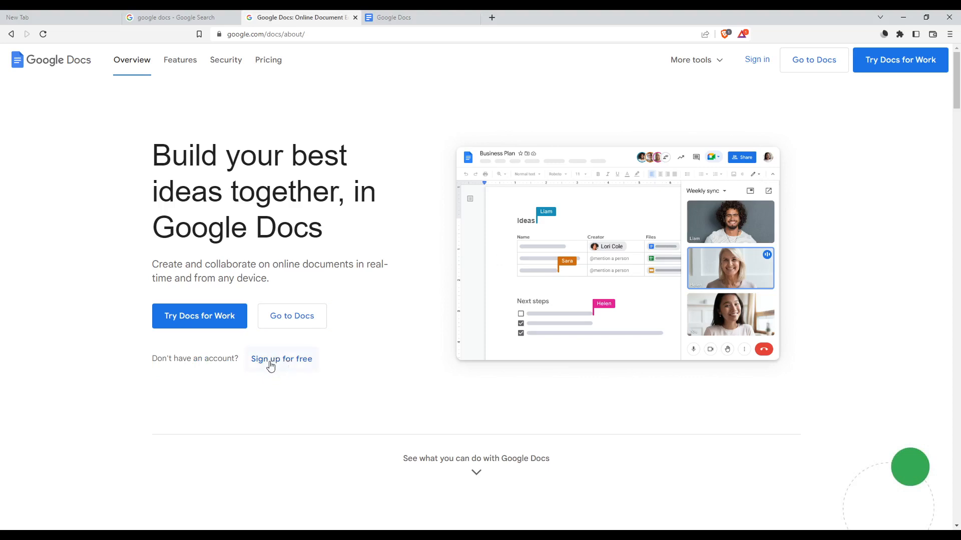
{"action": "mouse_move", "coordinate": [275, 364]}
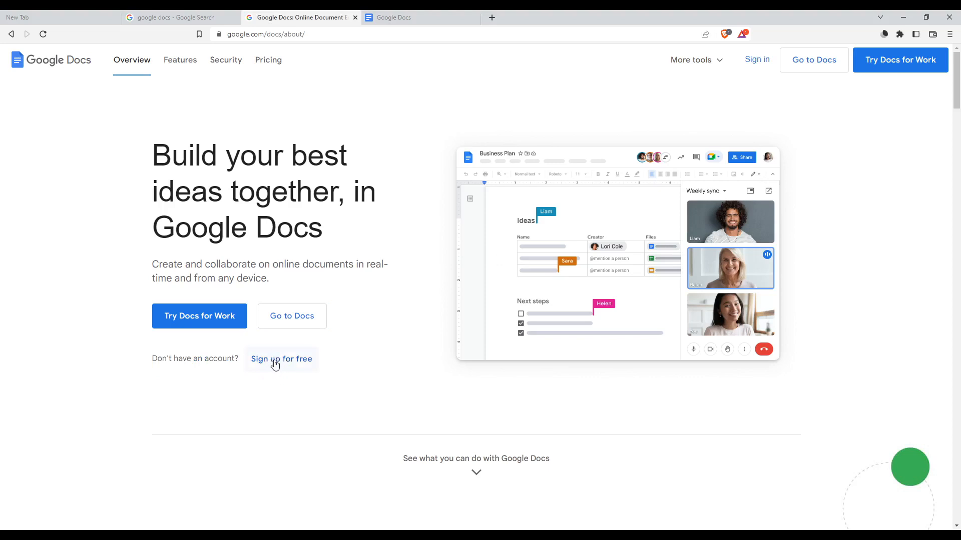
{"action": "mouse_move", "coordinate": [240, 428]}
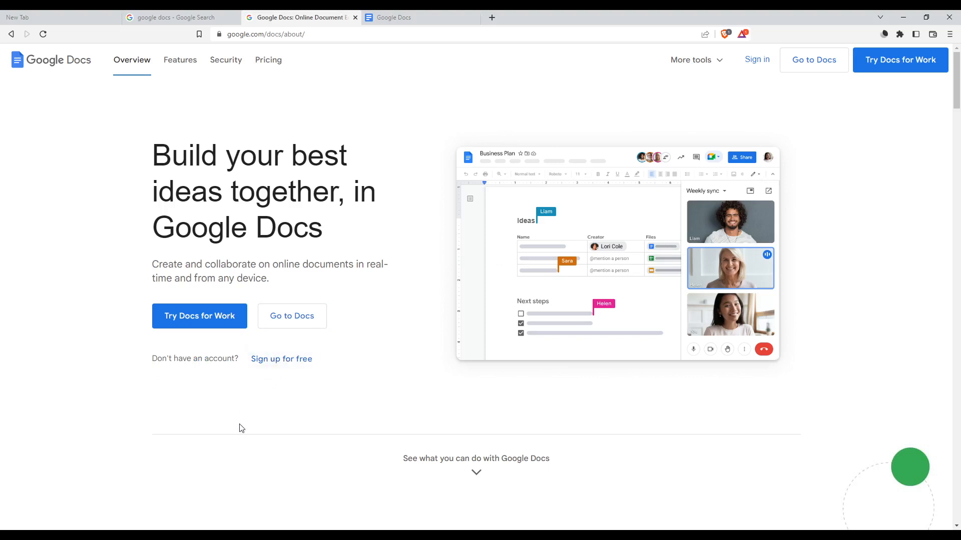
{"action": "mouse_move", "coordinate": [245, 425]}
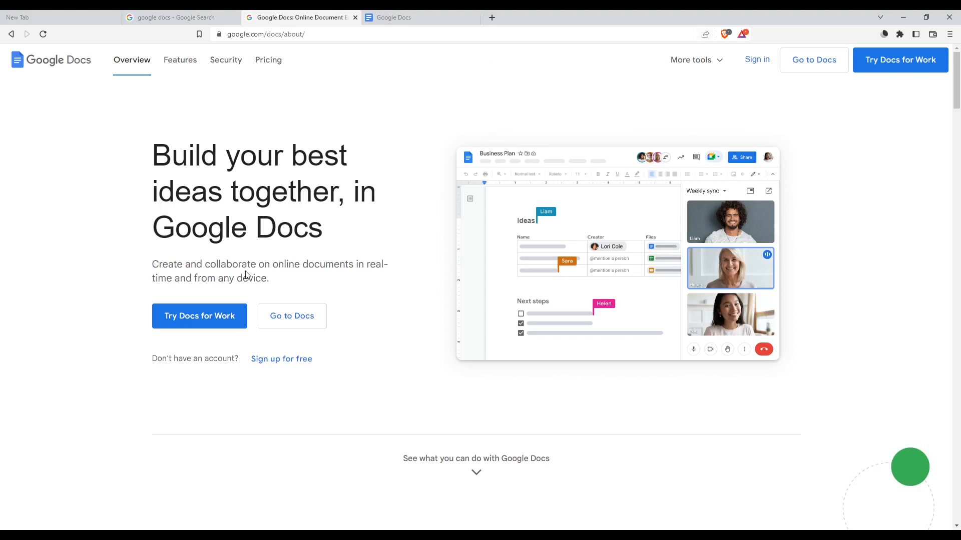
{"action": "mouse_move", "coordinate": [398, 301]}
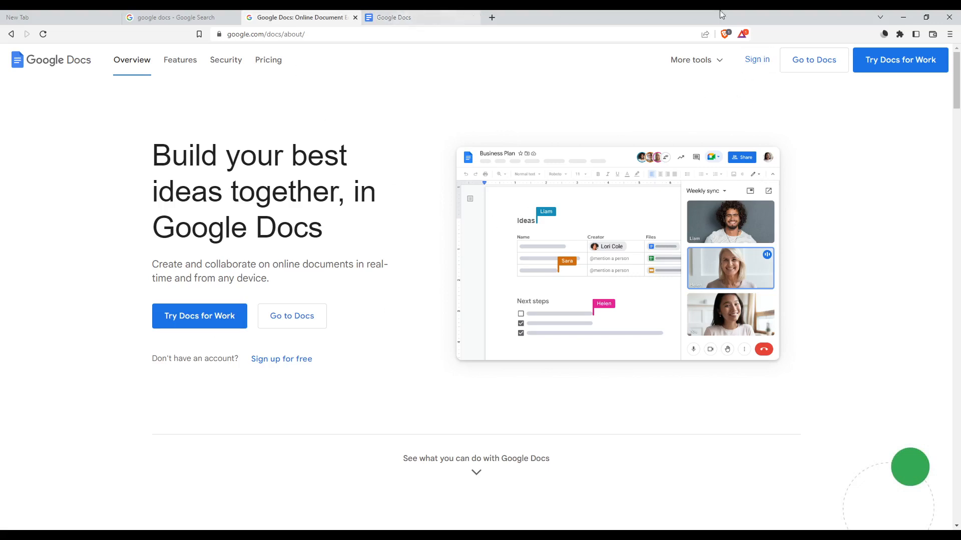
{"action": "left_click", "coordinate": [404, 17]}
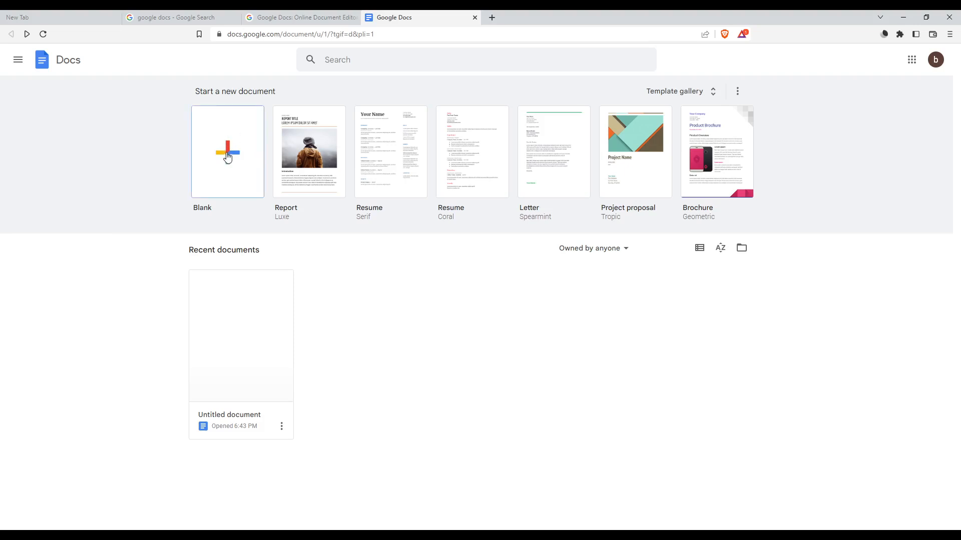
{"action": "mouse_move", "coordinate": [309, 278]}
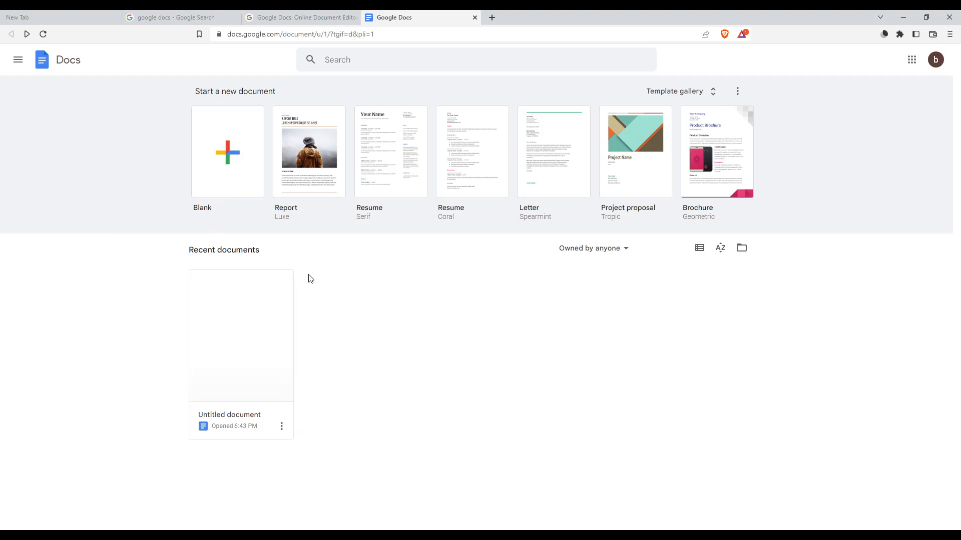
Start a Blank document from the Template gallery
{"action": "left_click", "coordinate": [674, 90]}
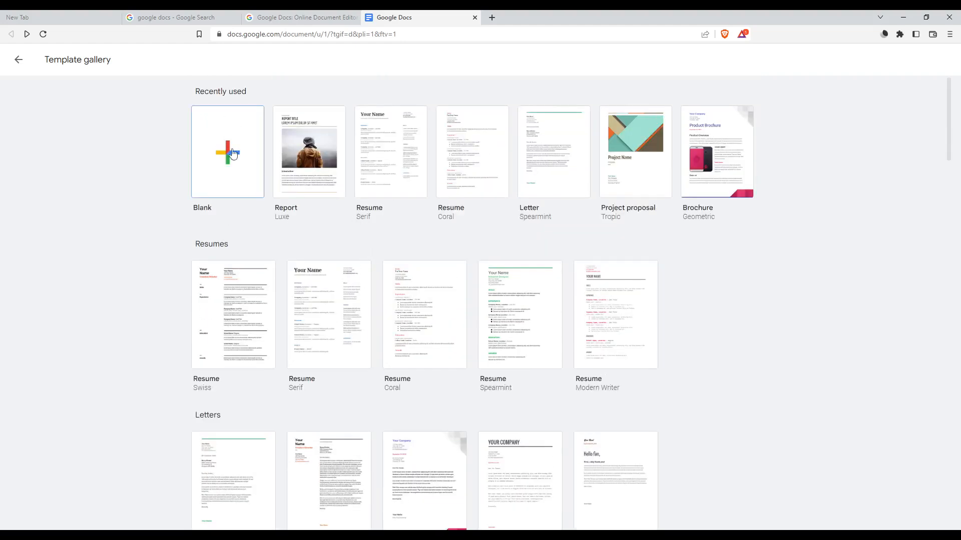
{"action": "mouse_move", "coordinate": [121, 165]}
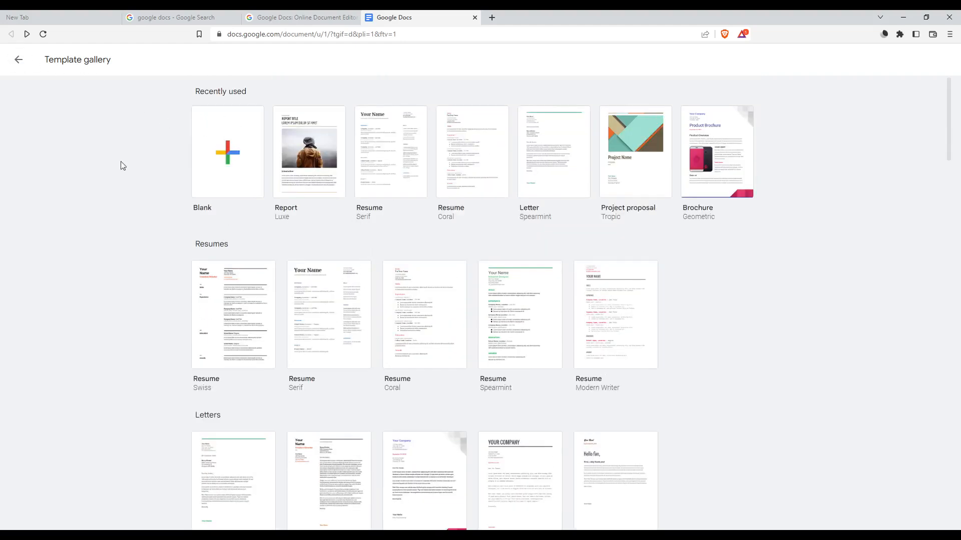
{"action": "left_click", "coordinate": [19, 59]}
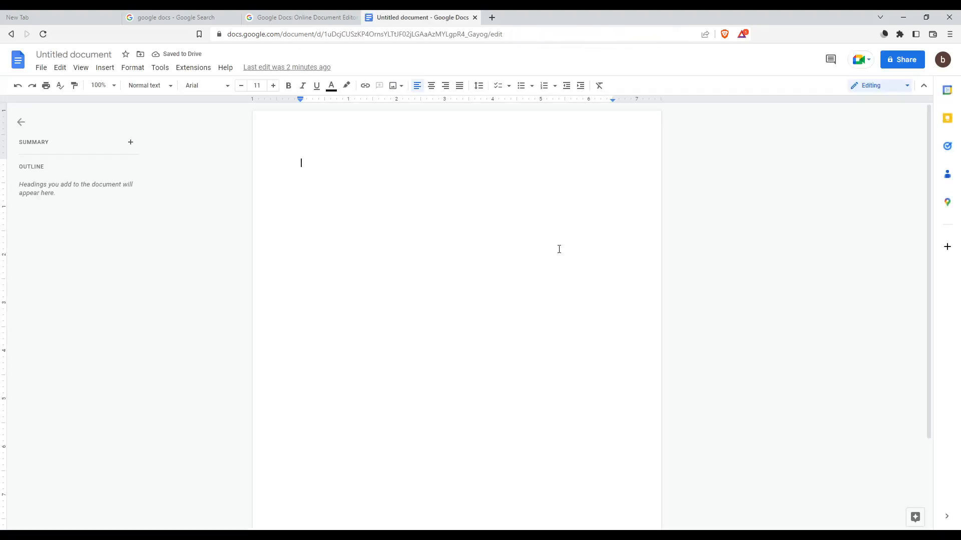
{"action": "mouse_move", "coordinate": [537, 275]}
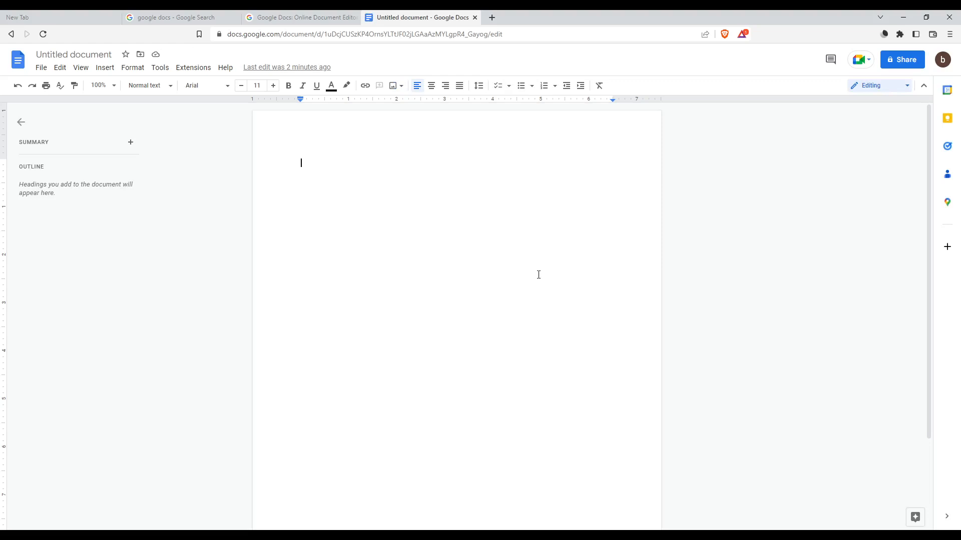
{"action": "mouse_move", "coordinate": [575, 68]}
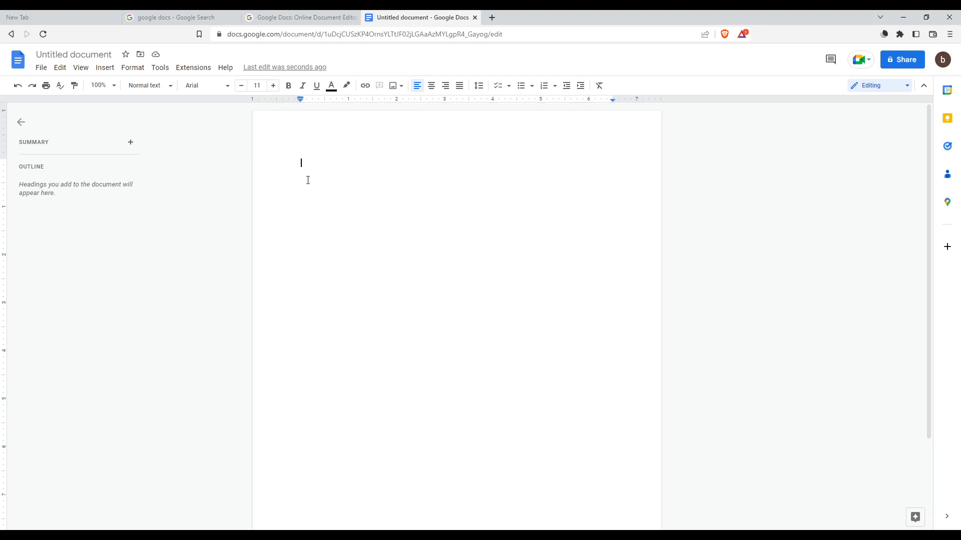
Type nearly three lines of repeated capital H into the first paragraph
{"action": "type", "text": "HHHHHHHHHHHHHH"}
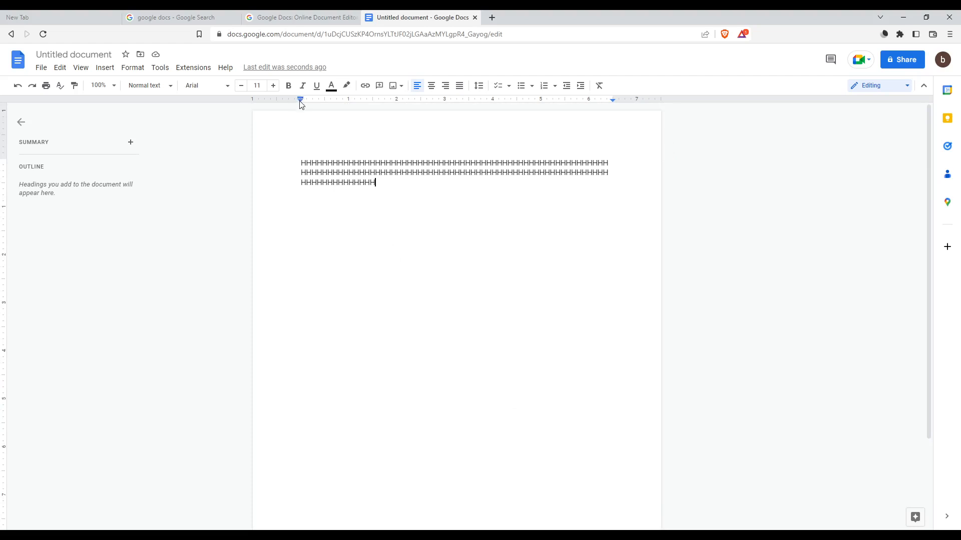
Drag the left and right ruler margin markers out to the page edges
{"action": "left_click_drag", "start_coordinate": [300, 99], "coordinate": [257, 98]}
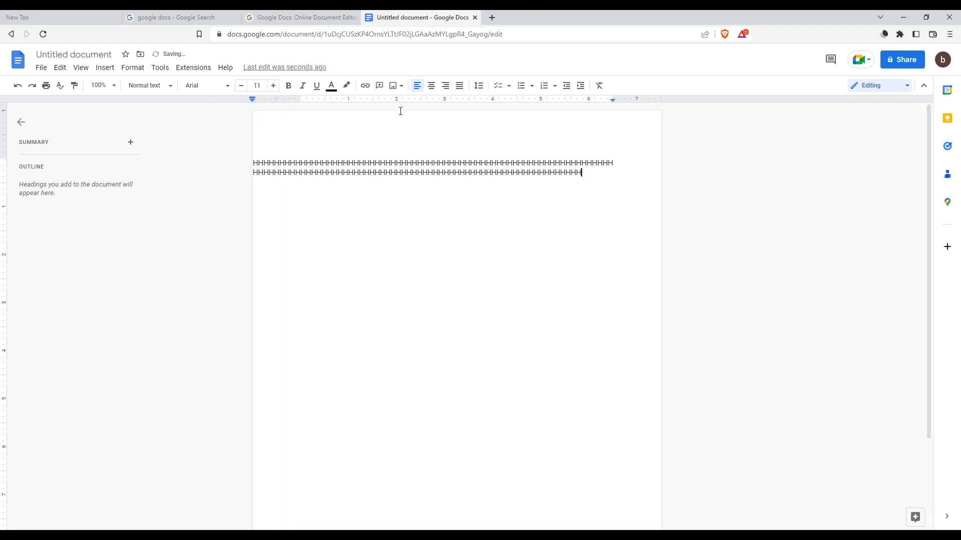
{"action": "left_click_drag", "start_coordinate": [612, 100], "coordinate": [660, 100]}
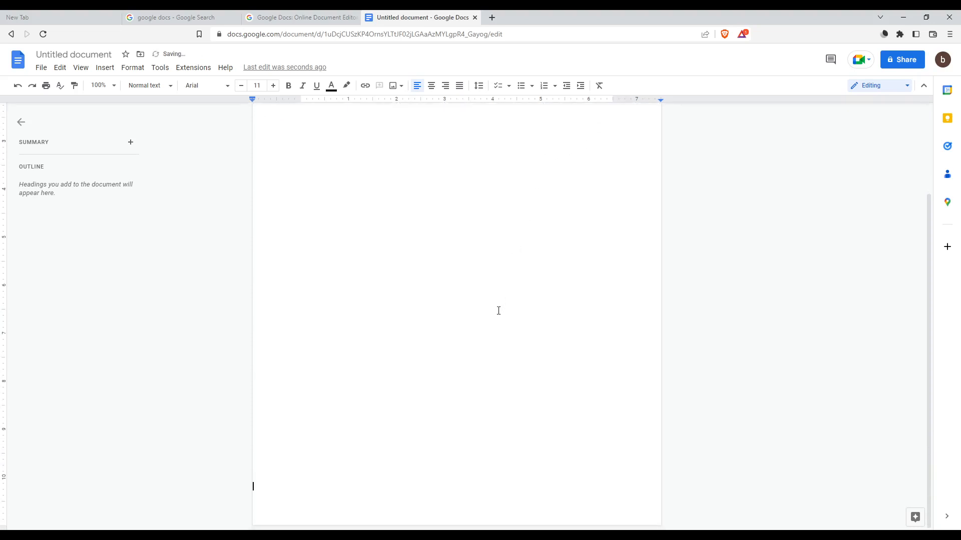
Type 'hhhhhhhhh' on the last line at the bottom of the page
{"action": "scroll", "scroll_direction": "down", "scroll_amount": 3}
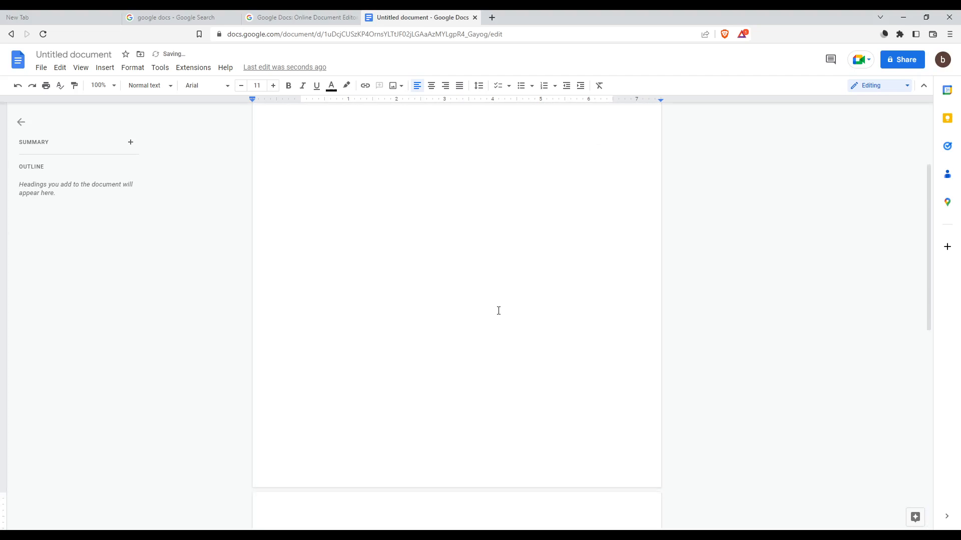
{"action": "type", "text": "hhhhhhhhh"}
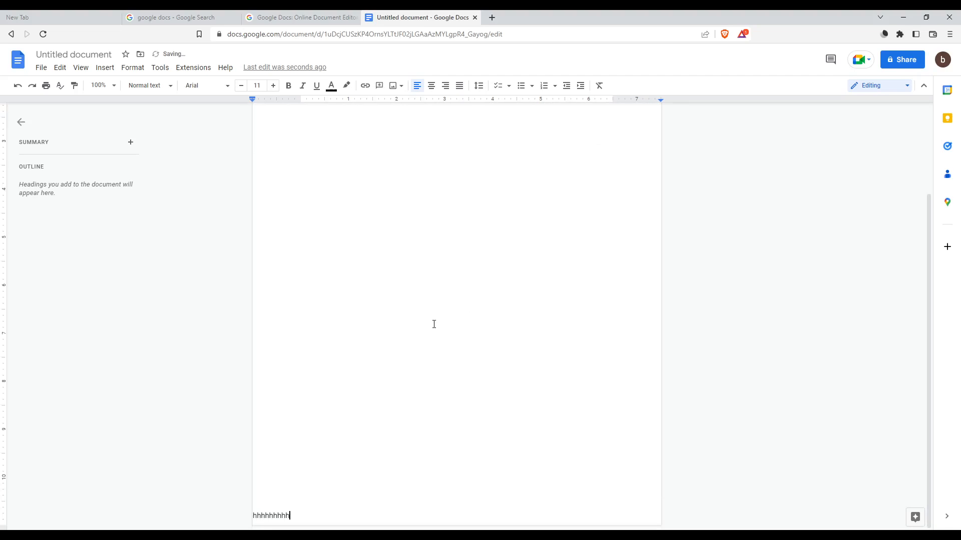